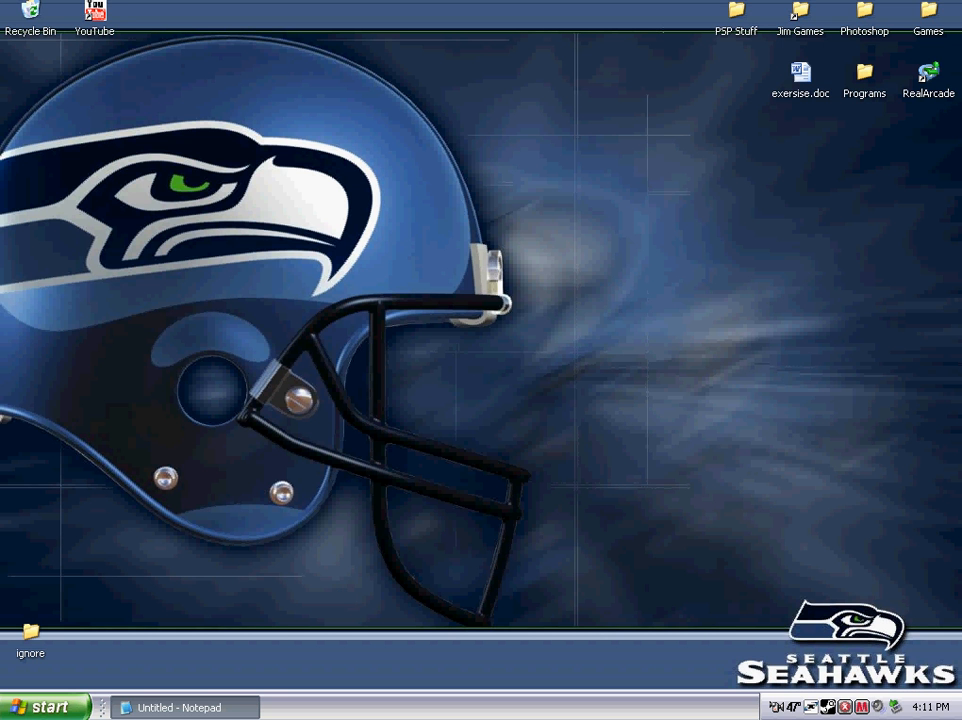
{"action": "mouse_move", "coordinate": [44, 708]}
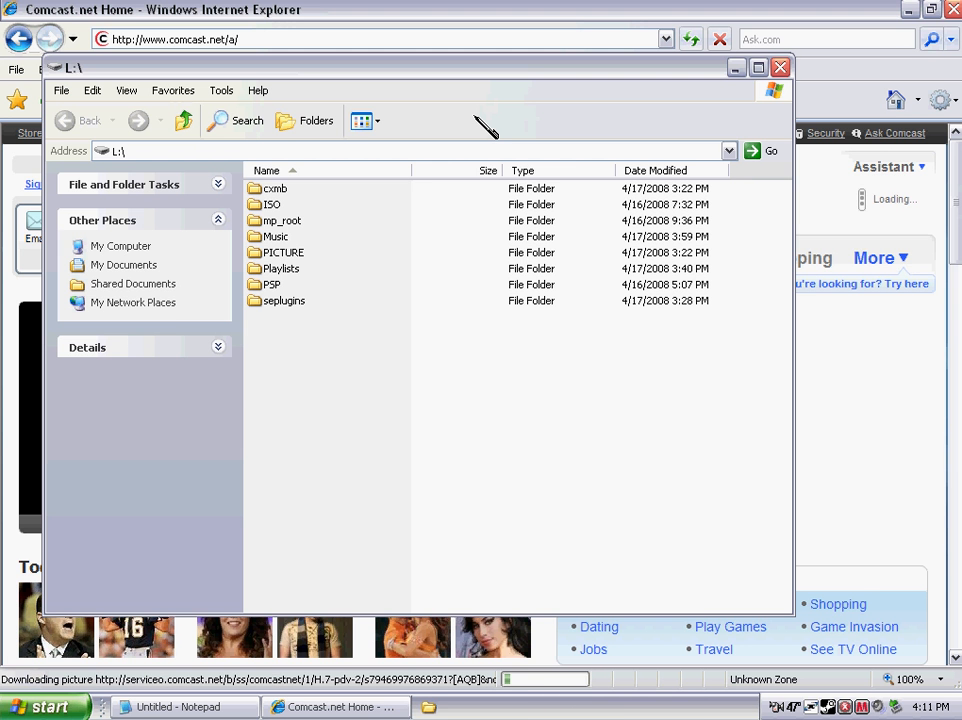
- Show Internet Explorer's saved favourites list over the Comcast homepage
{"action": "left_click", "coordinate": [784, 68]}
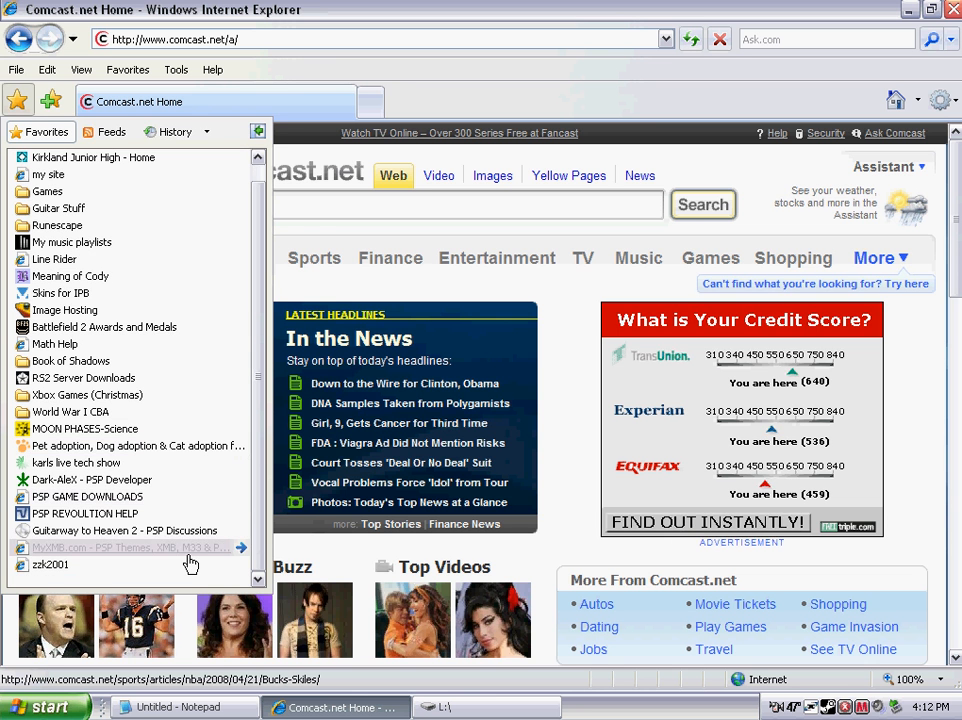
- Load MyXMB.com from favourites and scroll down through its latest theme posts
{"action": "left_click", "coordinate": [128, 548]}
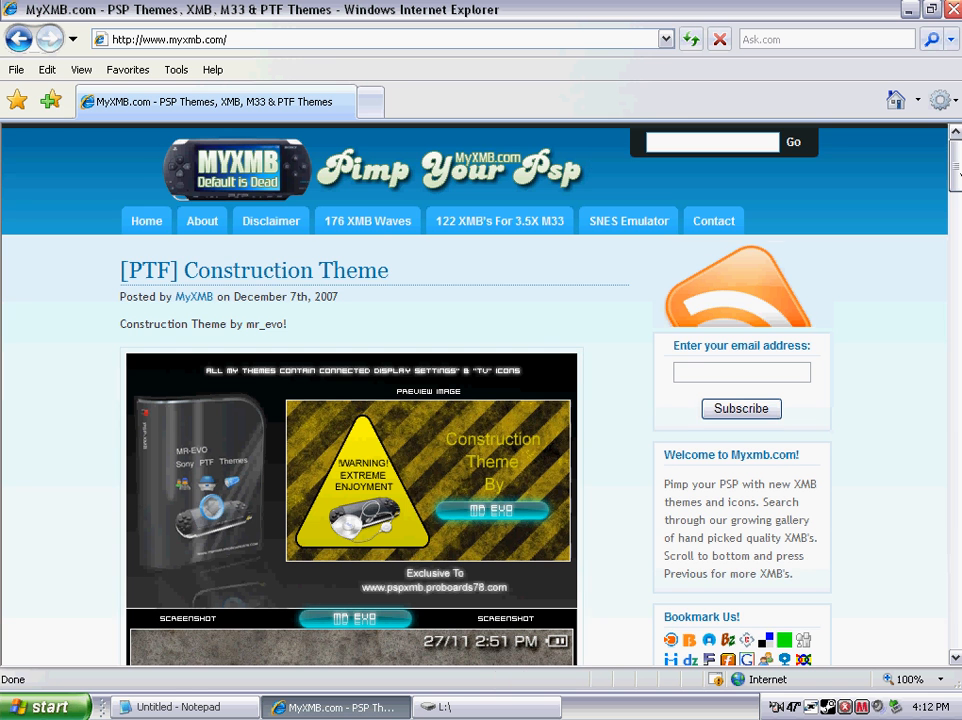
{"action": "scroll", "scroll_direction": "down", "scroll_amount": 3}
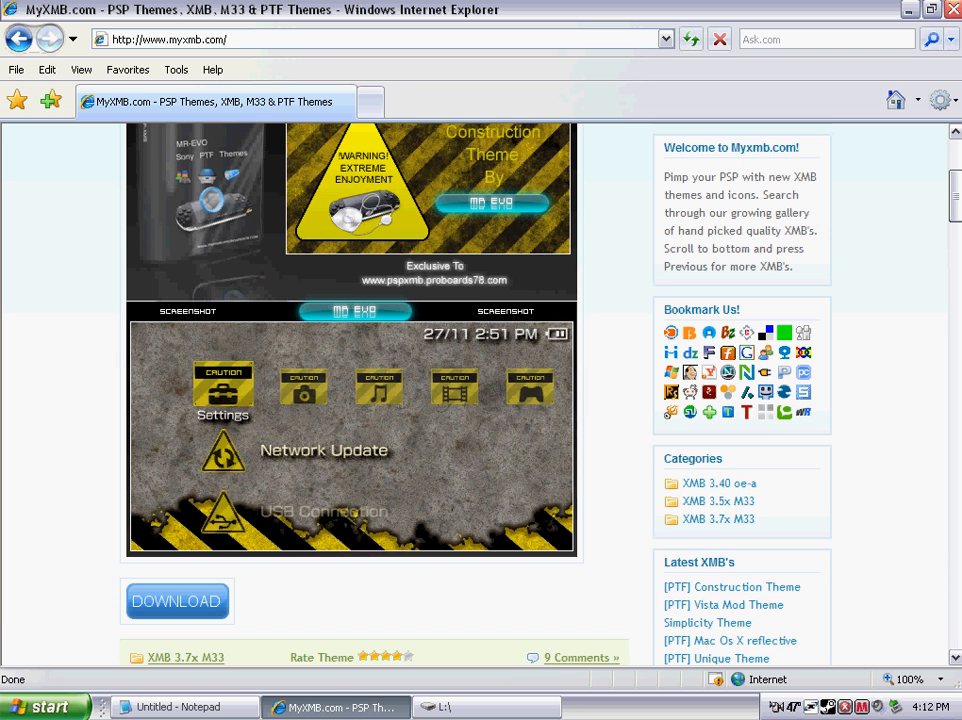
{"action": "scroll", "scroll_direction": "down", "scroll_amount": 3}
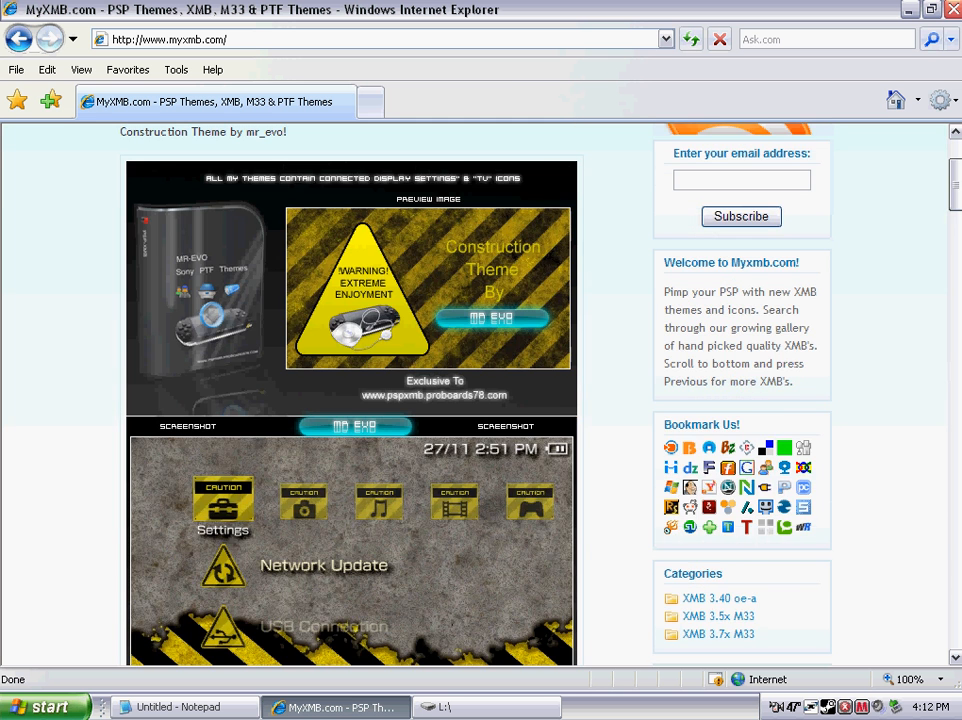
{"action": "scroll", "scroll_direction": "down", "scroll_amount": 3}
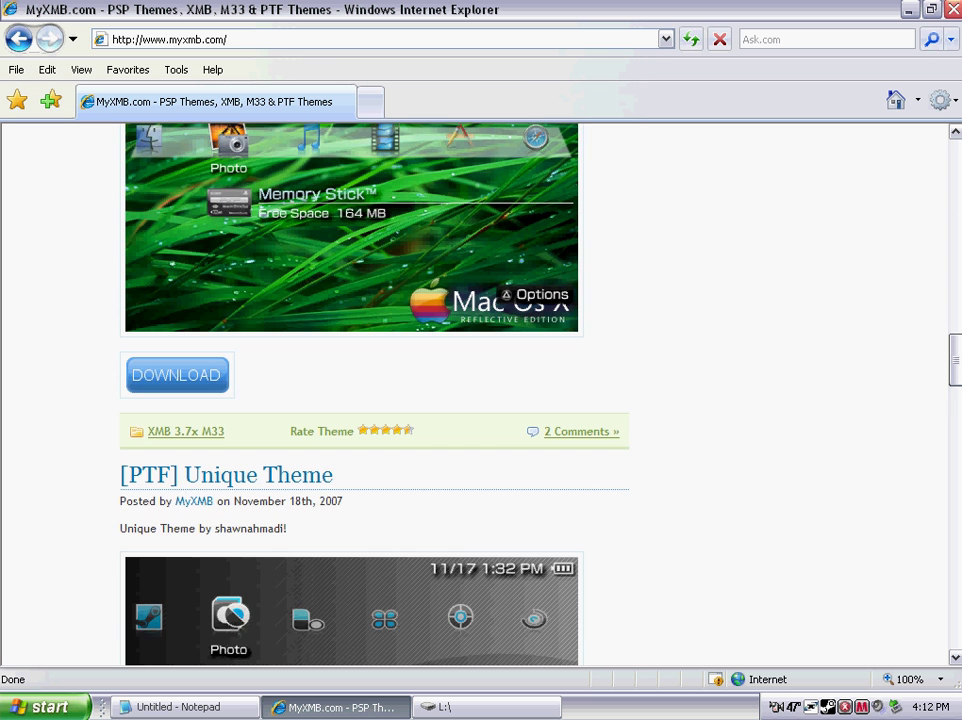
{"action": "scroll", "scroll_direction": "down", "scroll_amount": 3}
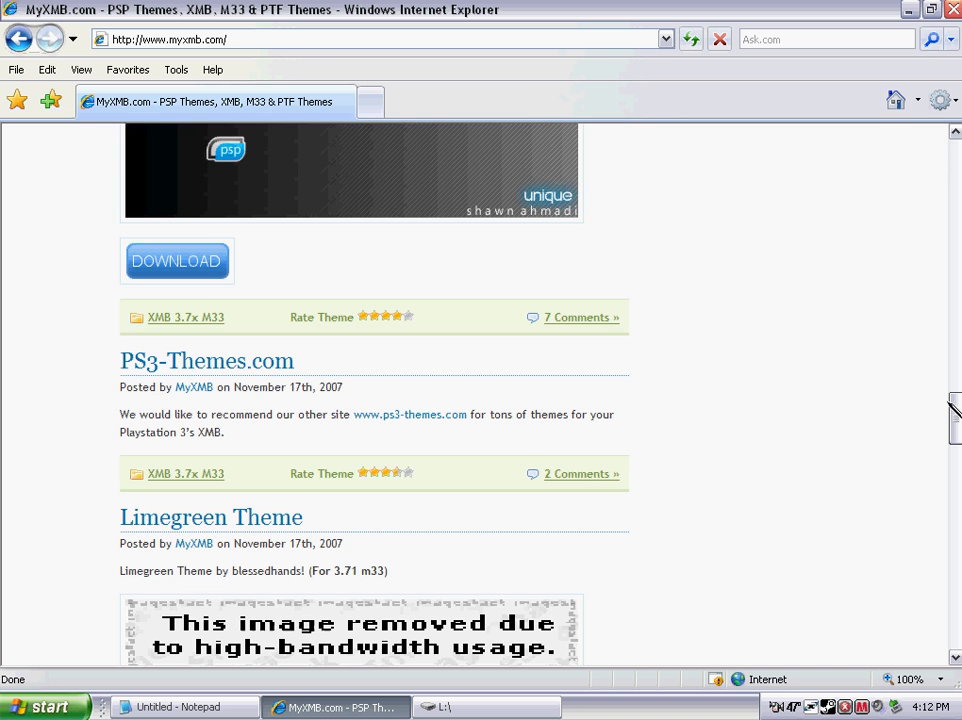
{"action": "scroll", "scroll_direction": "down", "scroll_amount": 3}
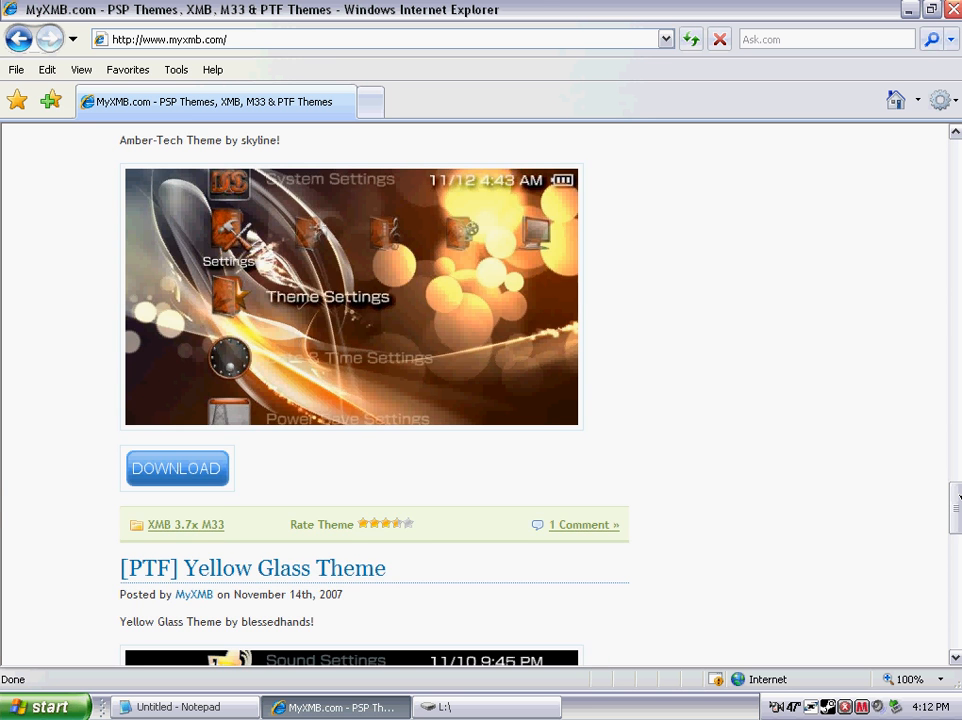
{"action": "scroll", "scroll_direction": "down", "scroll_amount": 3}
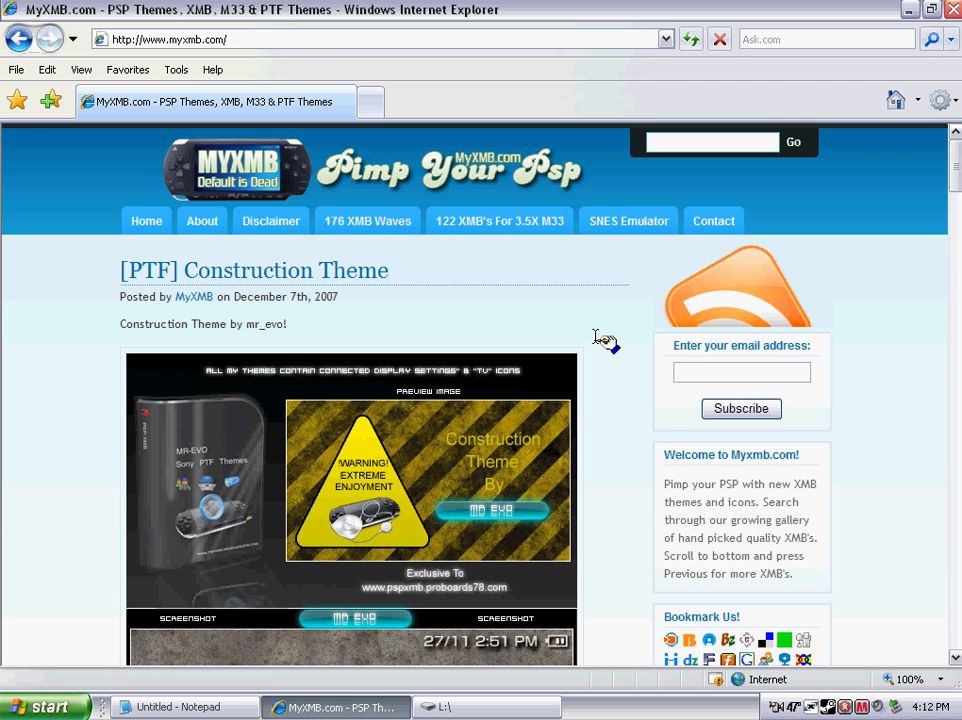
{"action": "scroll", "scroll_direction": "down", "scroll_amount": 3}
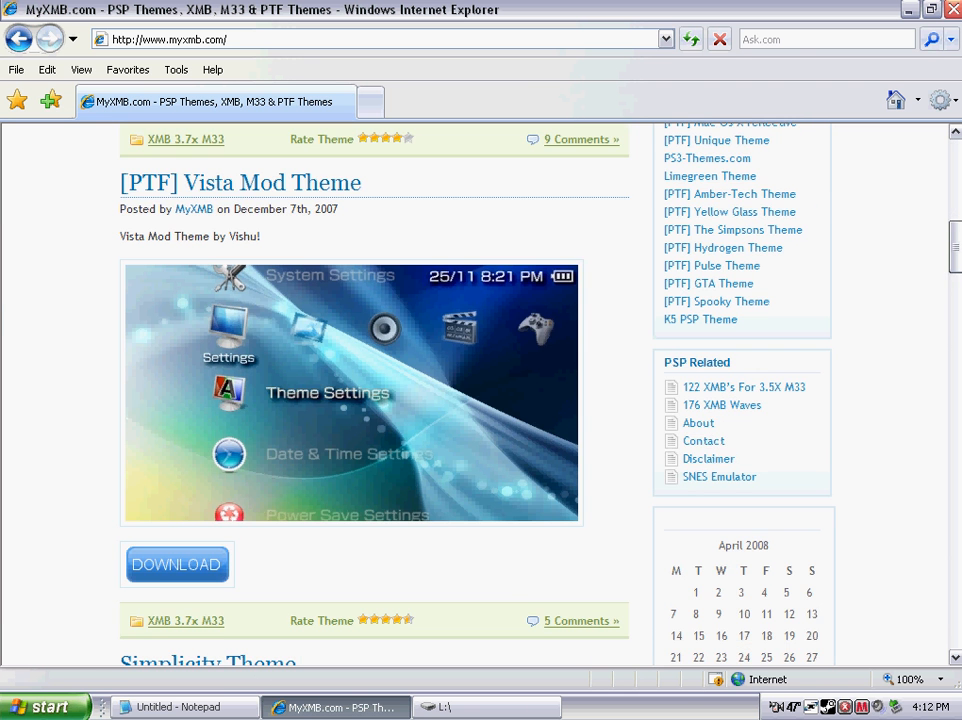
{"action": "scroll", "scroll_direction": "down", "scroll_amount": 3}
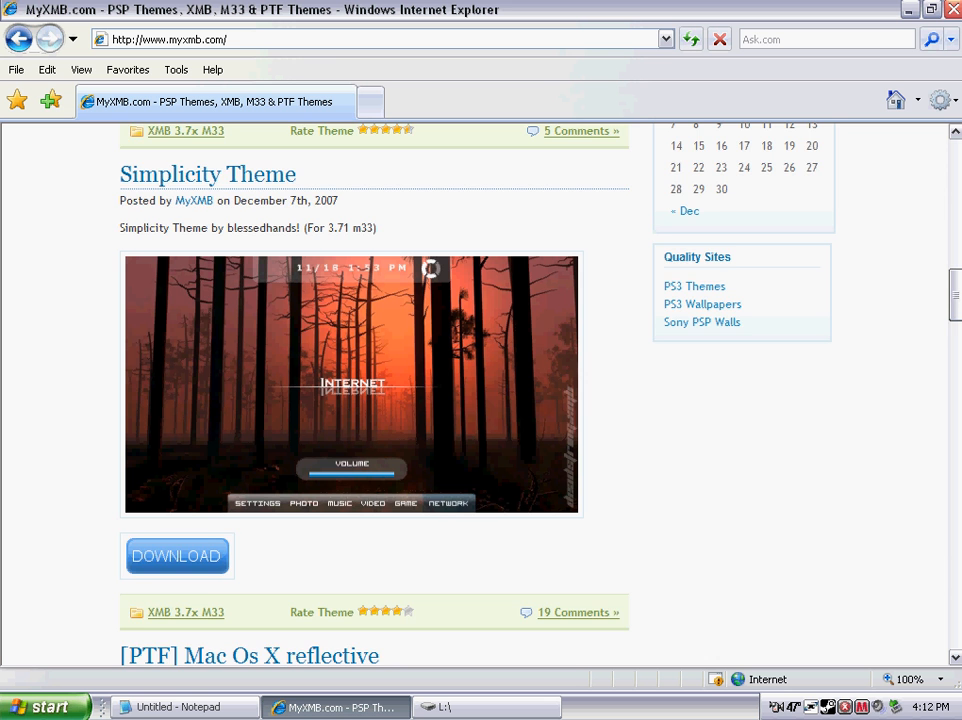
{"action": "scroll", "scroll_direction": "down", "scroll_amount": 3}
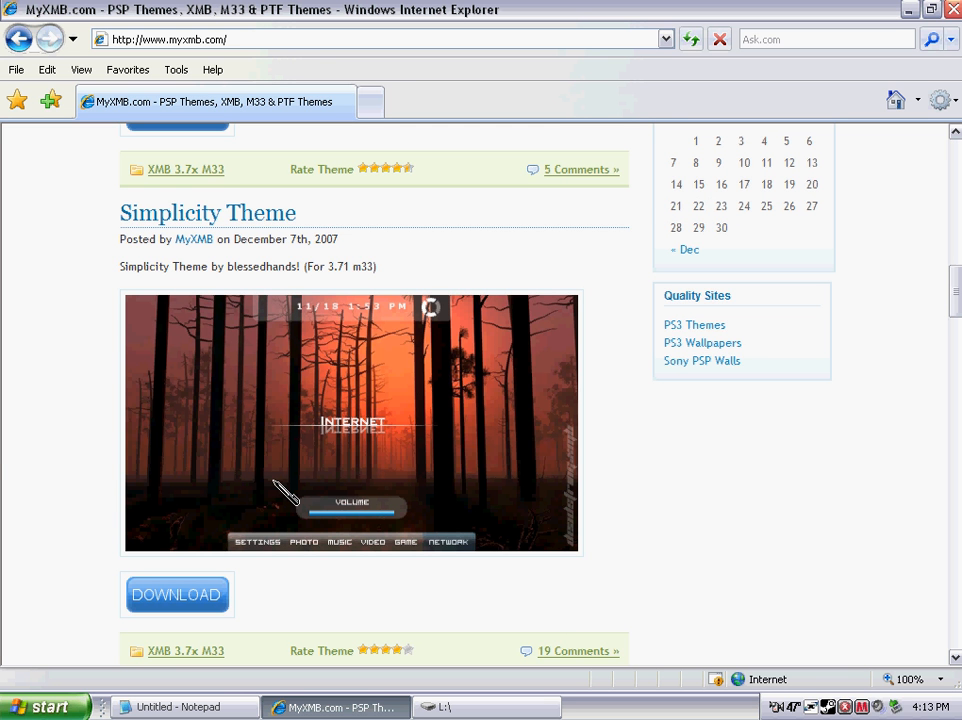
{"action": "mouse_move", "coordinate": [360, 496]}
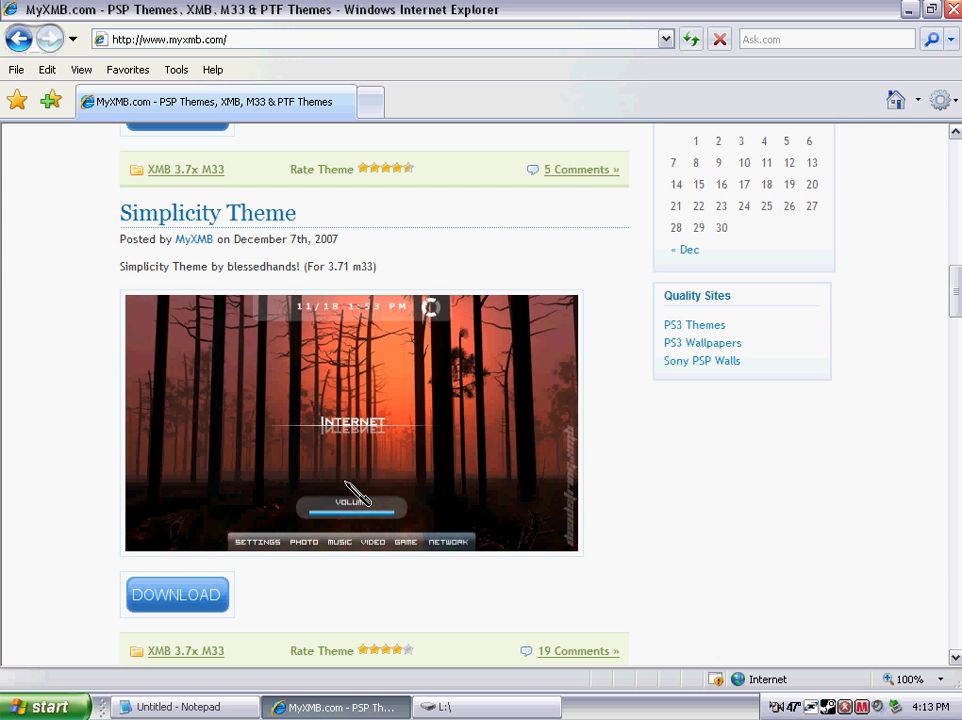
{"action": "mouse_move", "coordinate": [552, 482]}
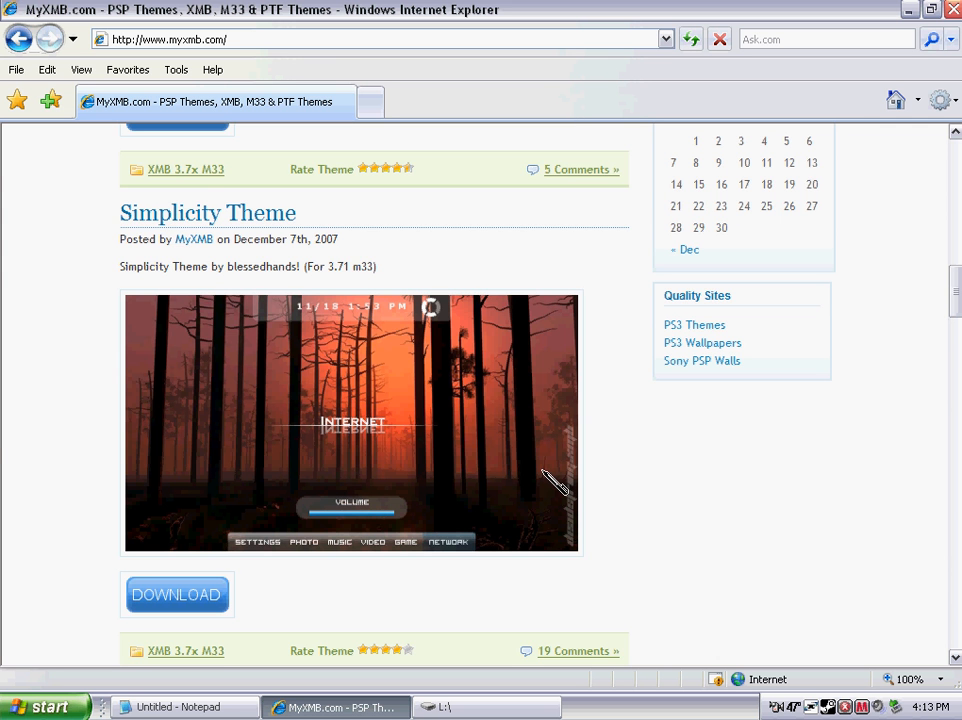
{"action": "scroll", "scroll_direction": "down", "scroll_amount": 3}
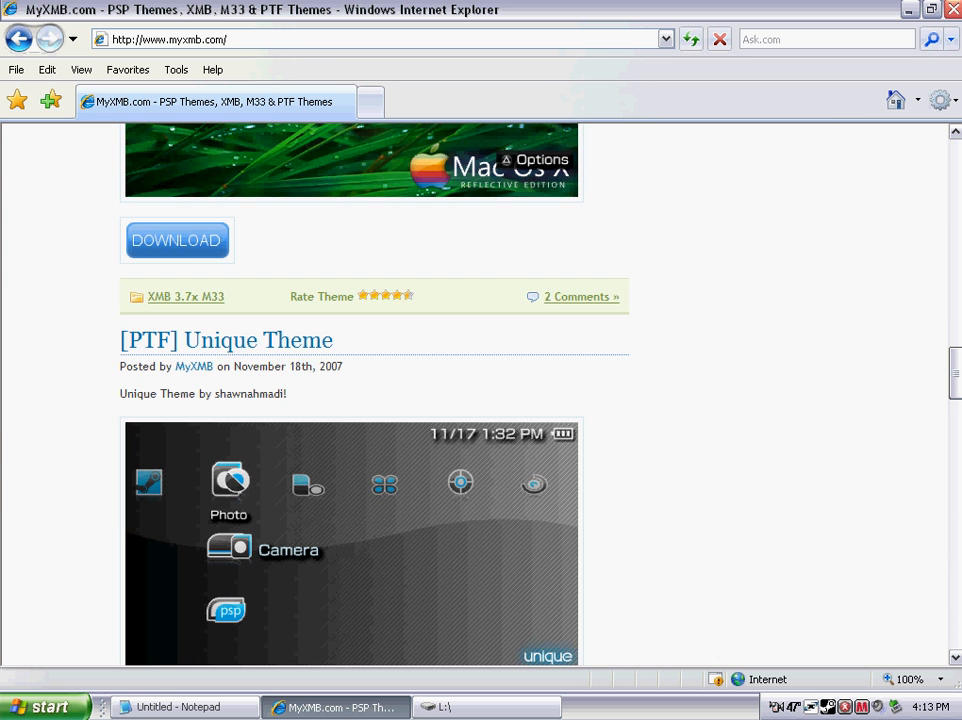
{"action": "scroll", "scroll_direction": "down", "scroll_amount": 3}
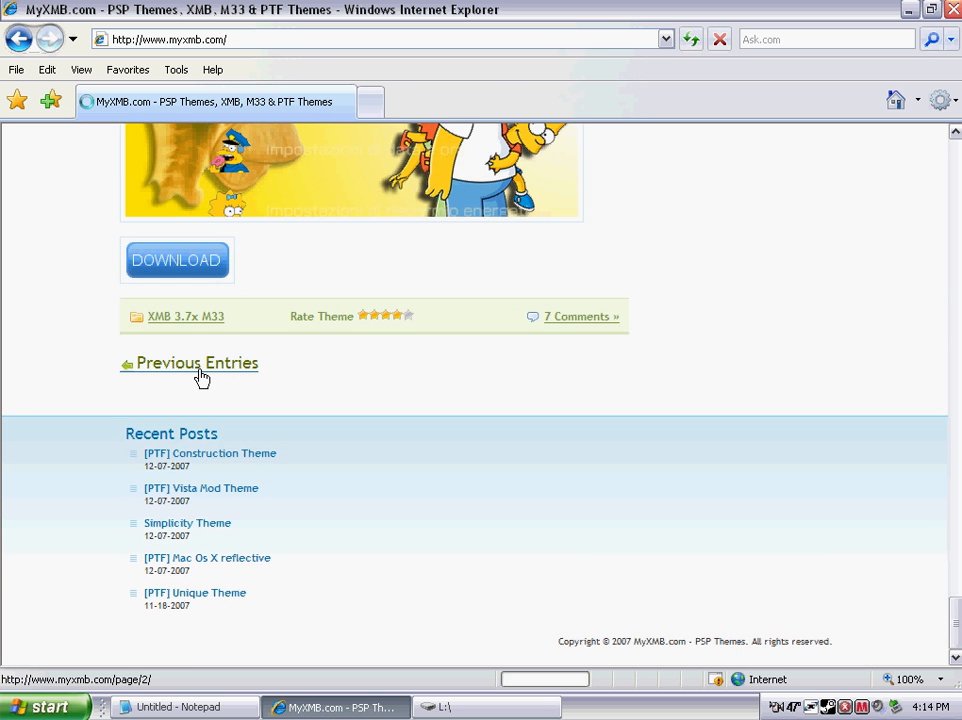
- Go to the older theme entries page and scroll down through its PTF theme listings
{"action": "left_click", "coordinate": [196, 362]}
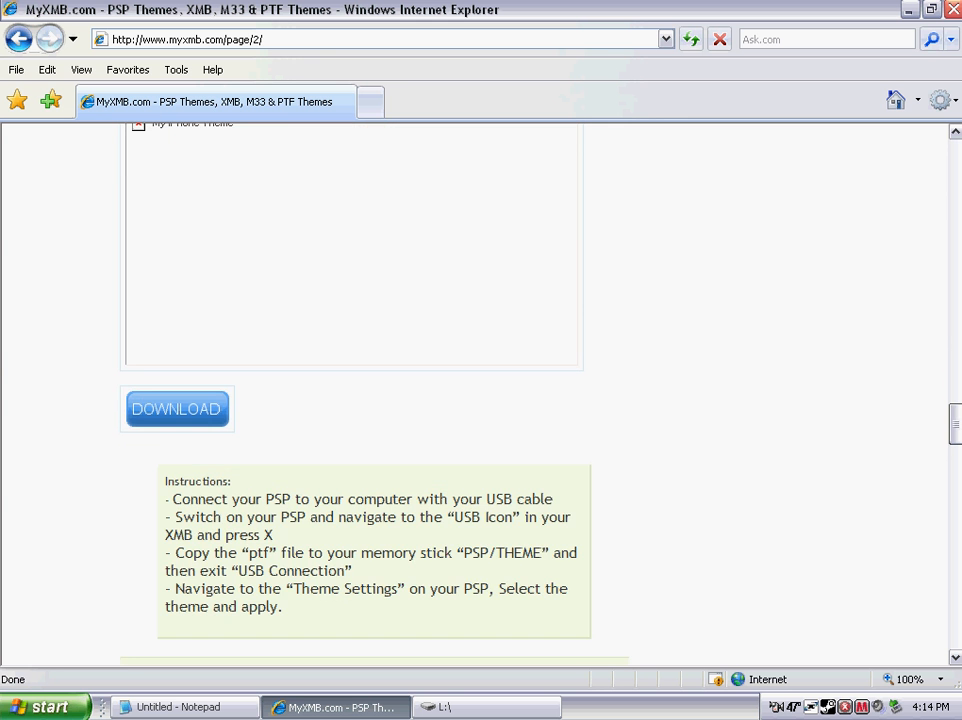
{"action": "scroll", "scroll_direction": "down", "scroll_amount": 3}
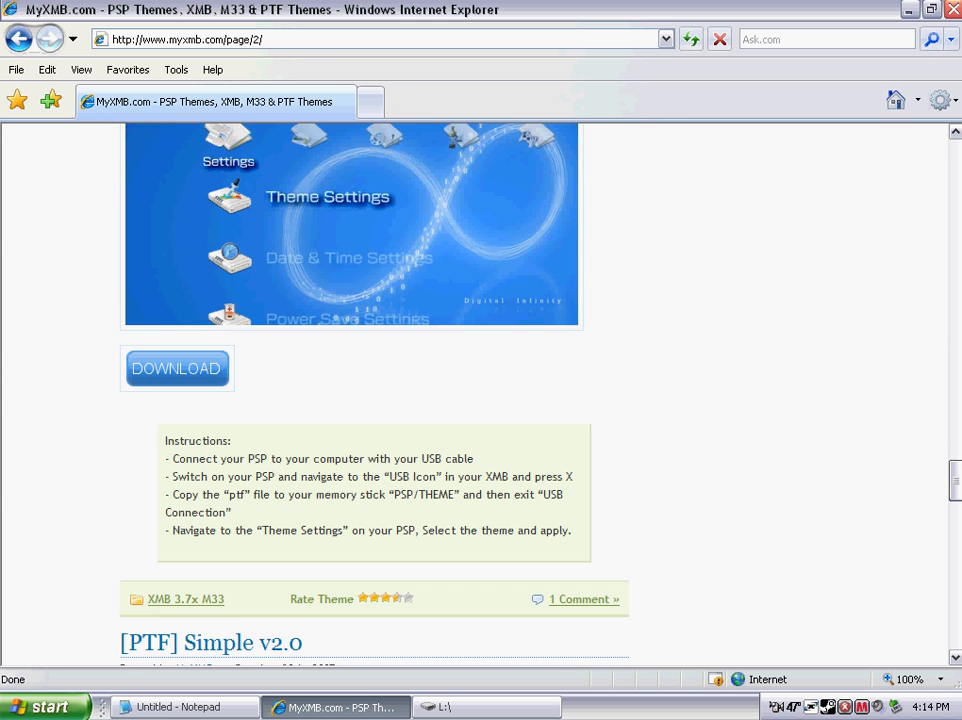
{"action": "scroll", "scroll_direction": "down", "scroll_amount": 3}
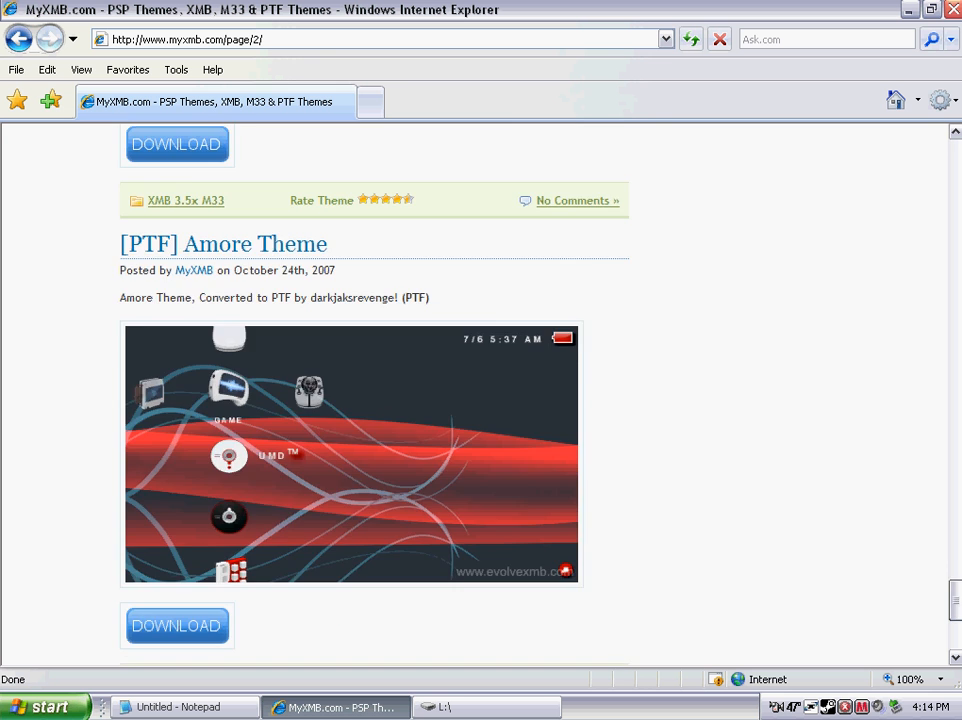
{"action": "scroll", "scroll_direction": "down", "scroll_amount": 3}
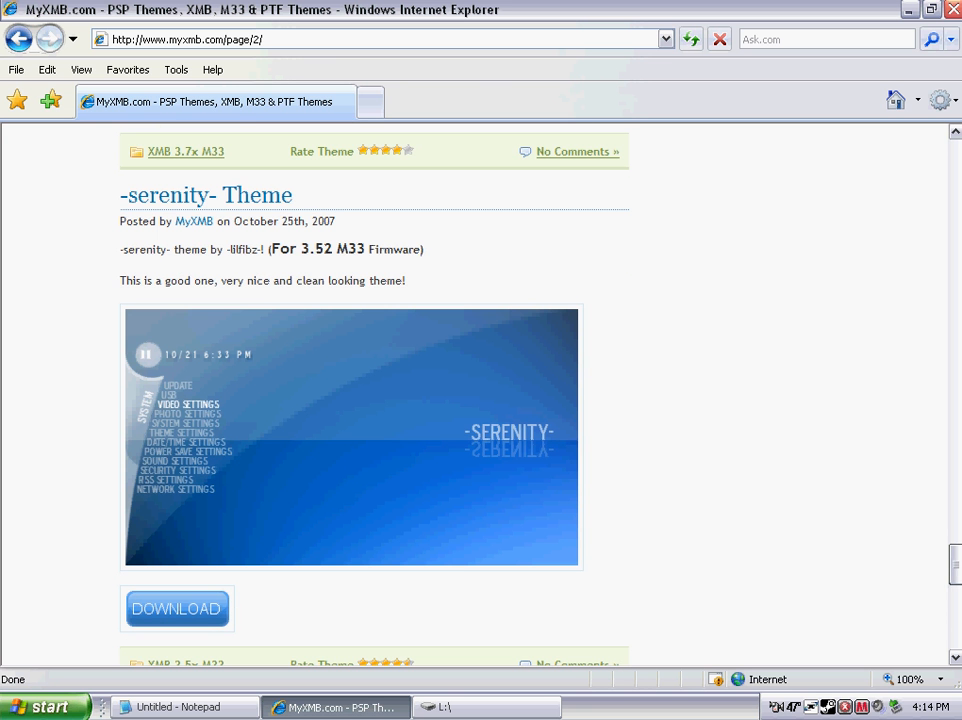
{"action": "mouse_move", "coordinate": [380, 492]}
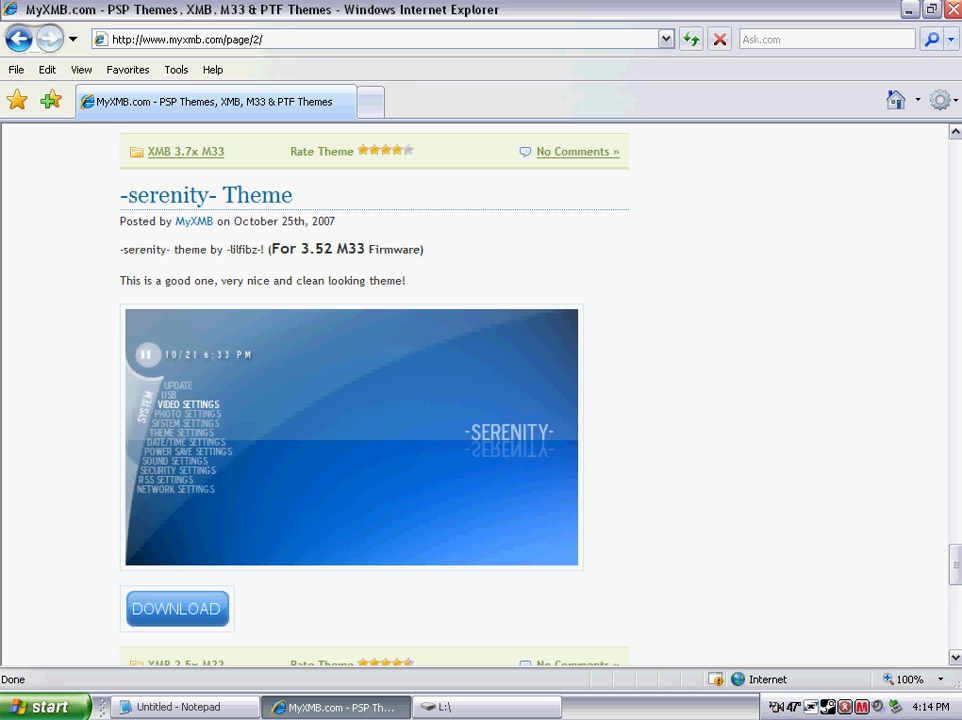
{"action": "scroll", "scroll_direction": "down", "scroll_amount": 3}
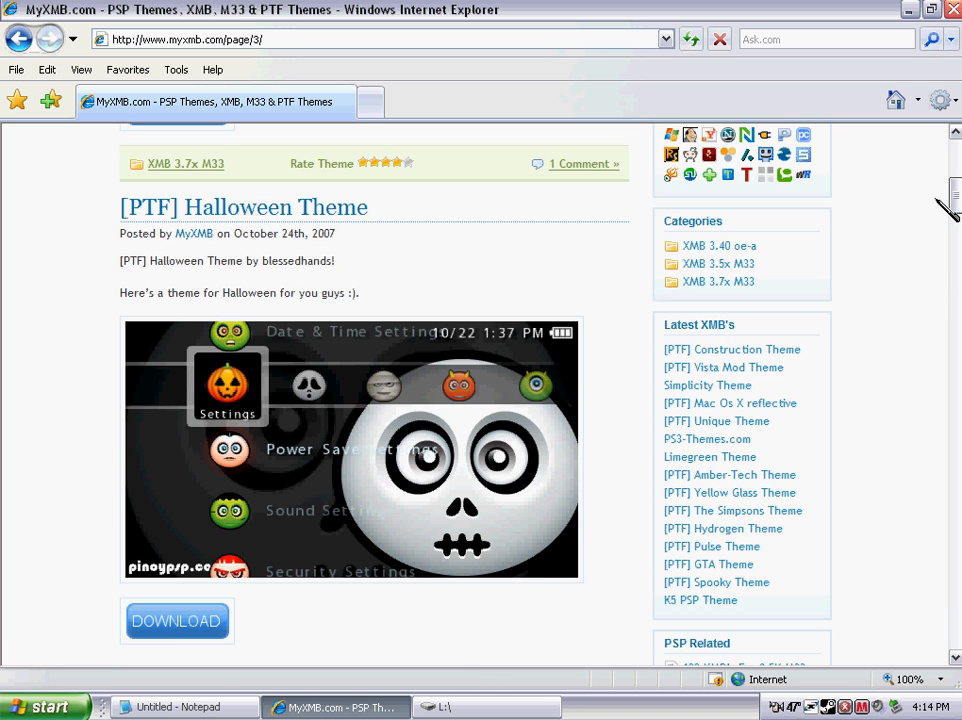
{"action": "scroll", "scroll_direction": "down", "scroll_amount": 3}
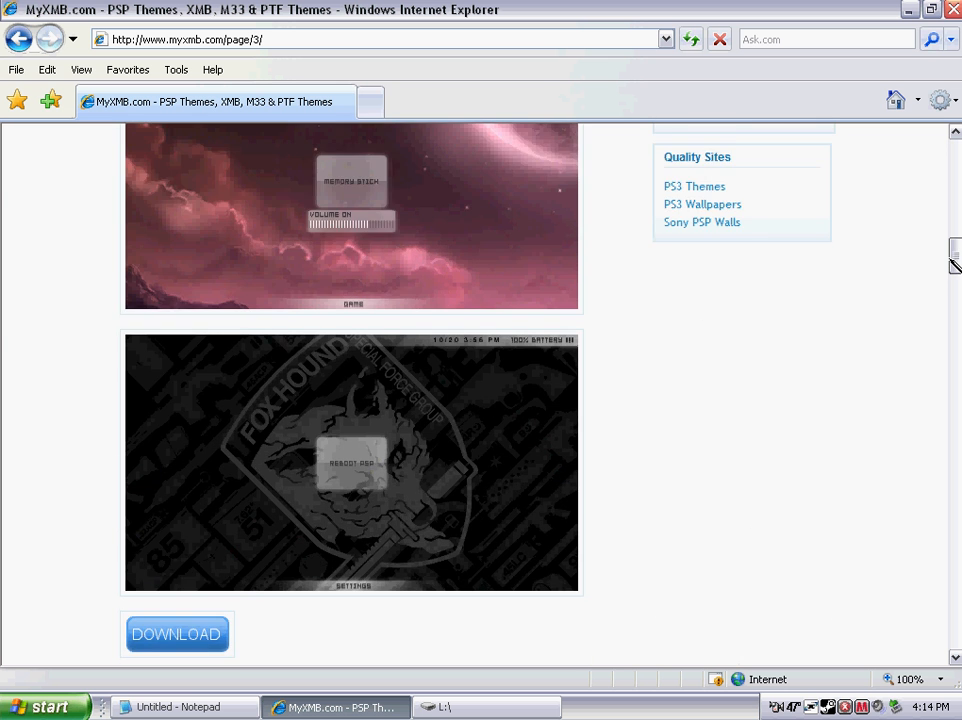
{"action": "scroll", "scroll_direction": "down", "scroll_amount": 3}
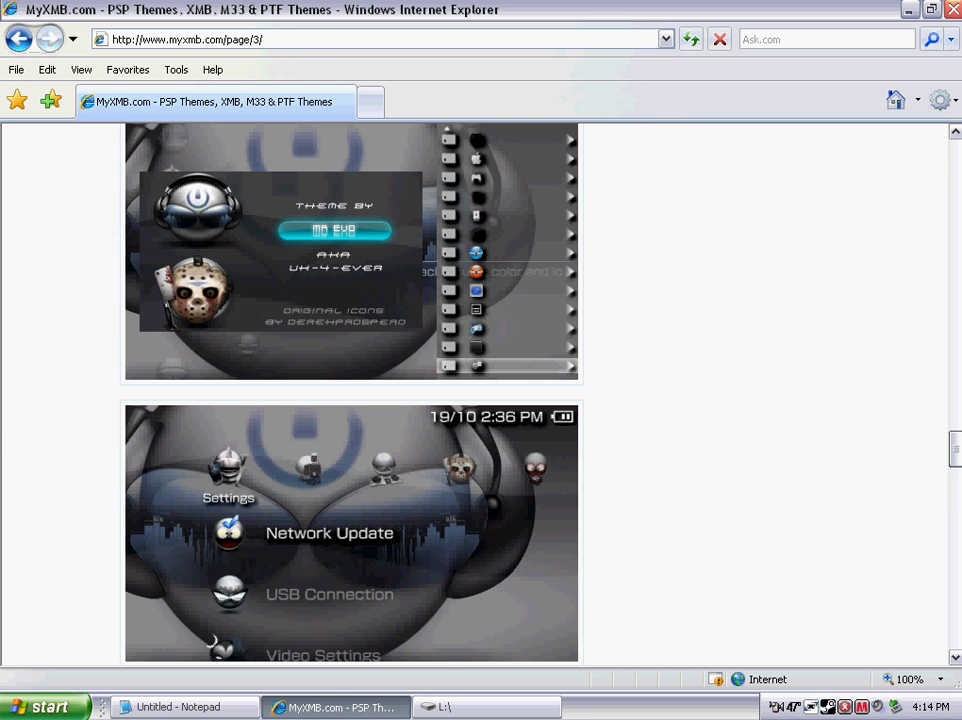
{"action": "scroll", "scroll_direction": "down", "scroll_amount": 3}
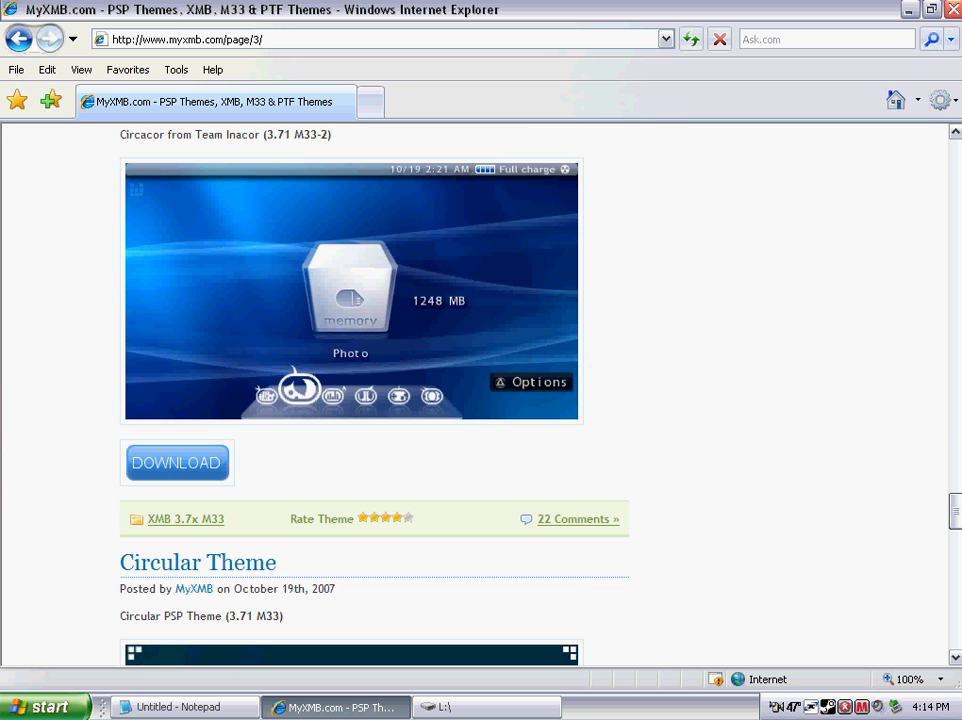
{"action": "scroll", "scroll_direction": "down", "scroll_amount": 3}
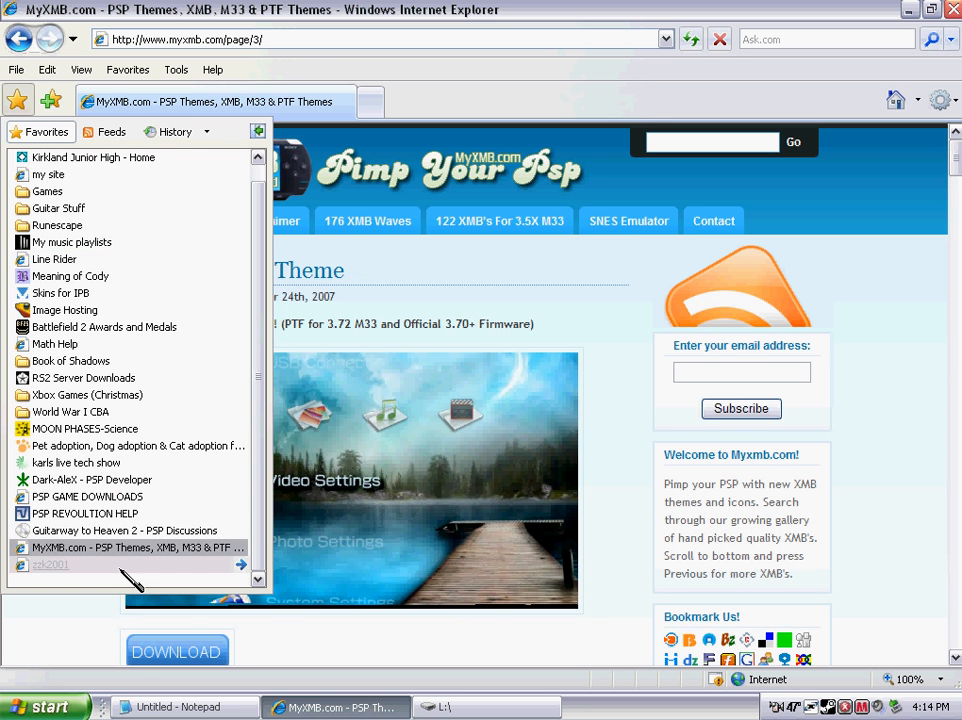
- Bring the L:\ memory stick window with cxmb, ISO, PSP and seplugins folders to the front
{"action": "left_click", "coordinate": [18, 104]}
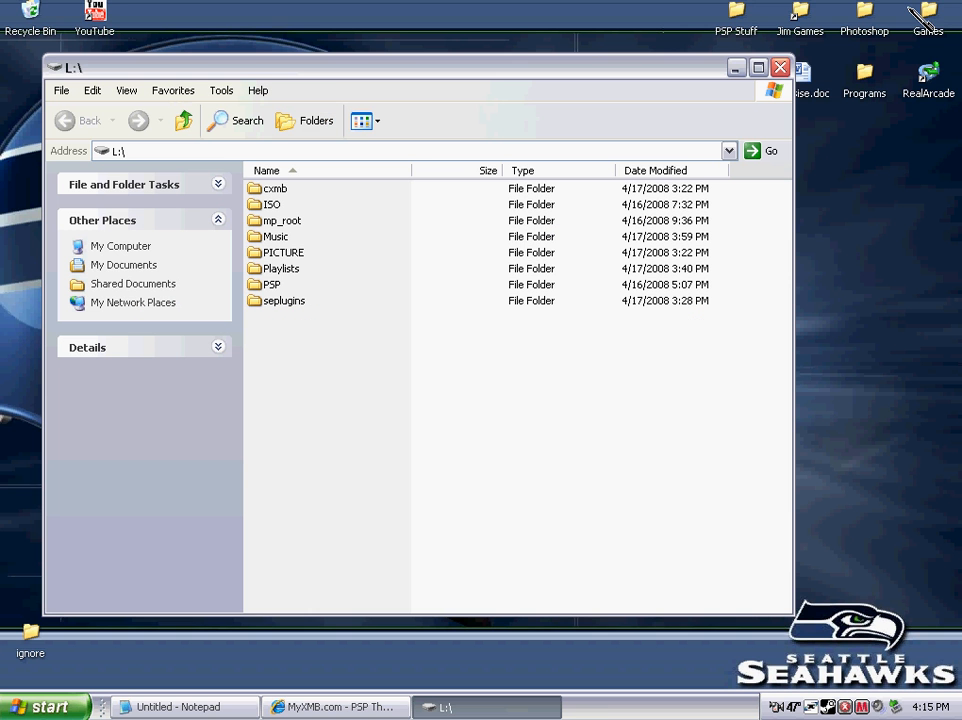
{"action": "mouse_move", "coordinate": [340, 82]}
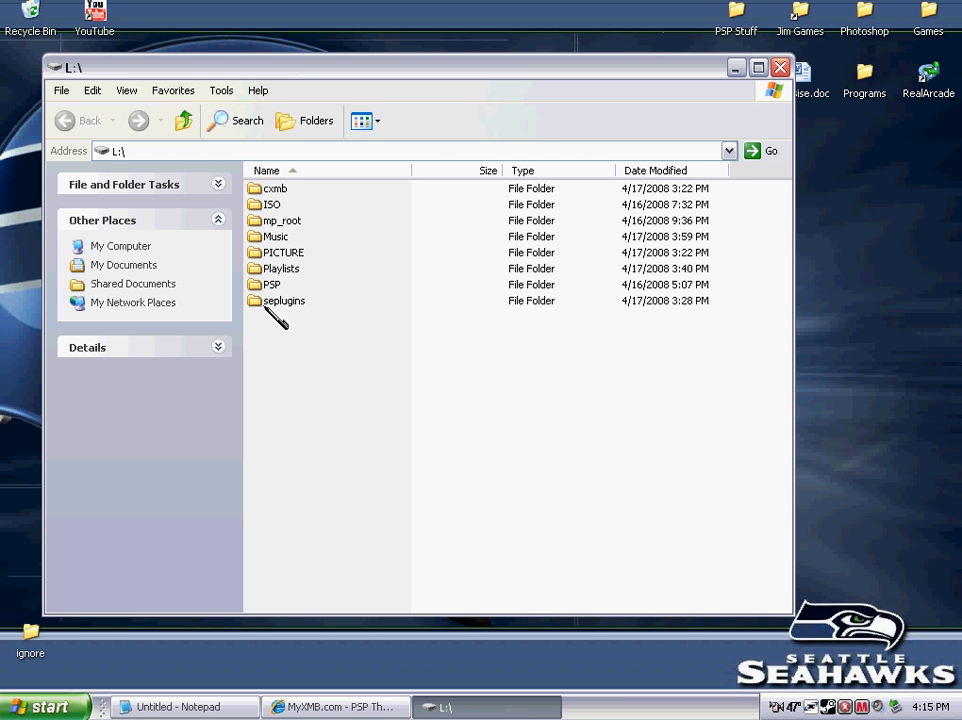
{"action": "mouse_move", "coordinate": [740, 20]}
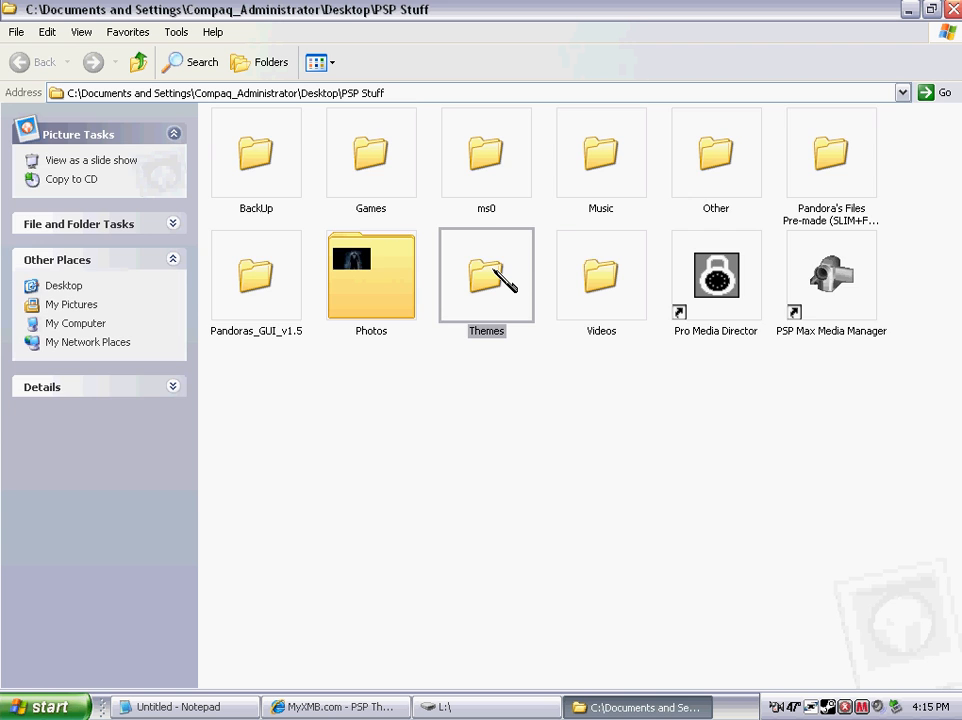
- View the saved .ptf files in the Themes folder, then return to the L:\ window
{"action": "double_click", "coordinate": [486, 276]}
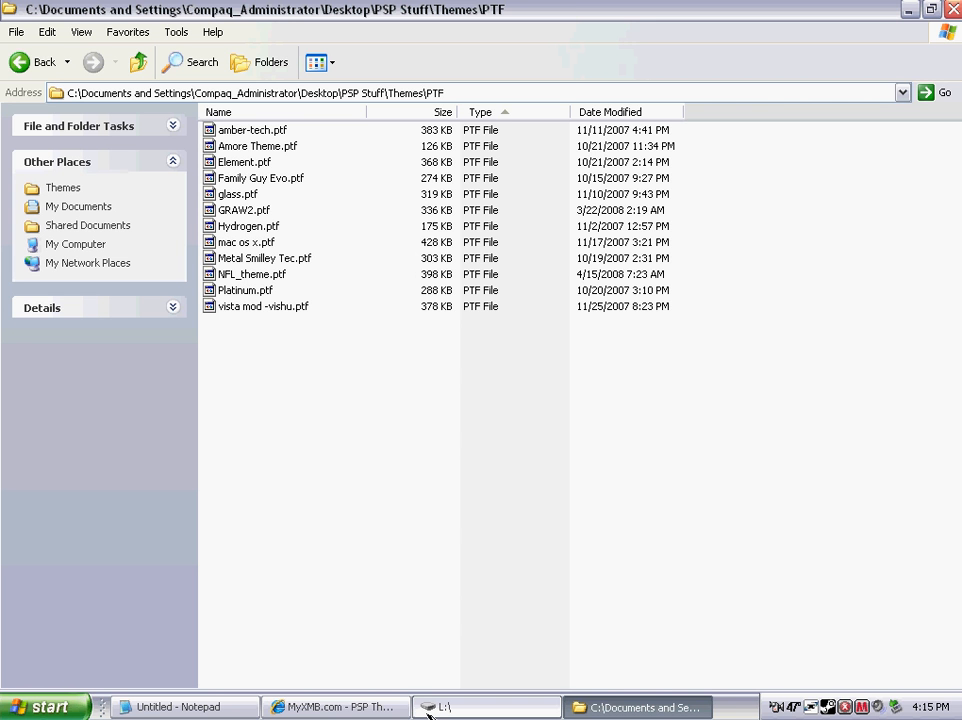
{"action": "left_click", "coordinate": [262, 178]}
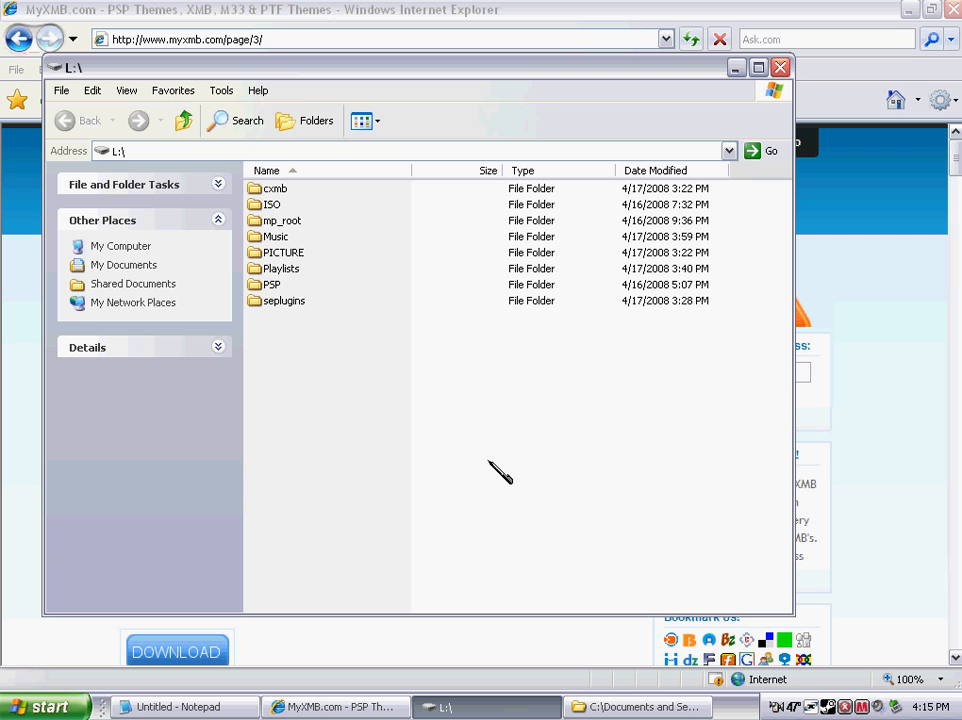
{"action": "mouse_move", "coordinate": [268, 304]}
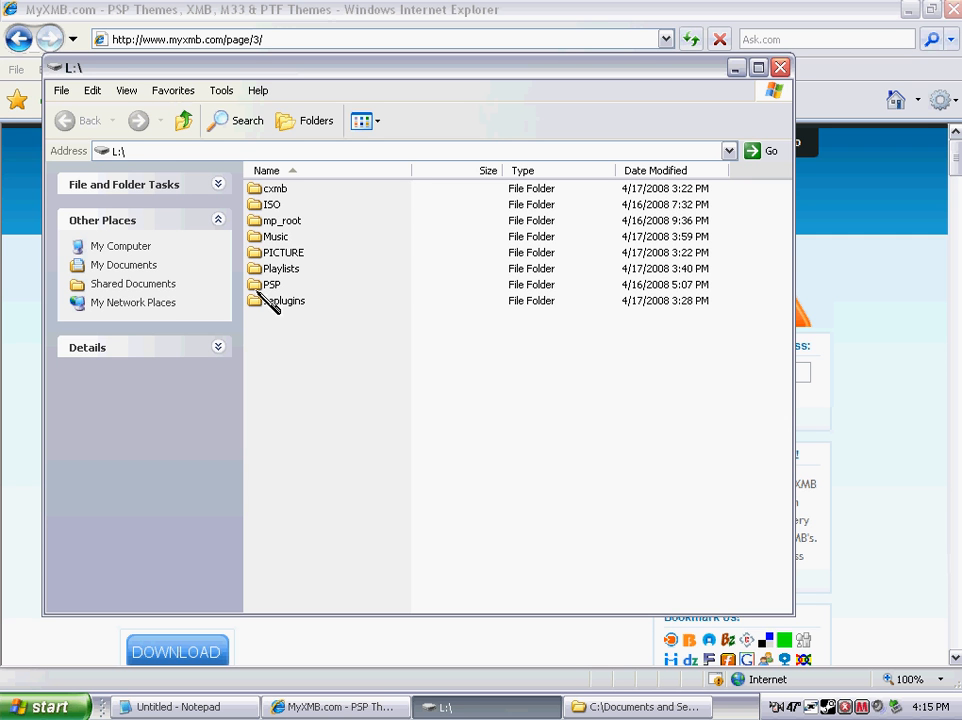
- Enter L:\PSP\THEME and scroll its list of existing .ctf theme files
{"action": "double_click", "coordinate": [272, 284]}
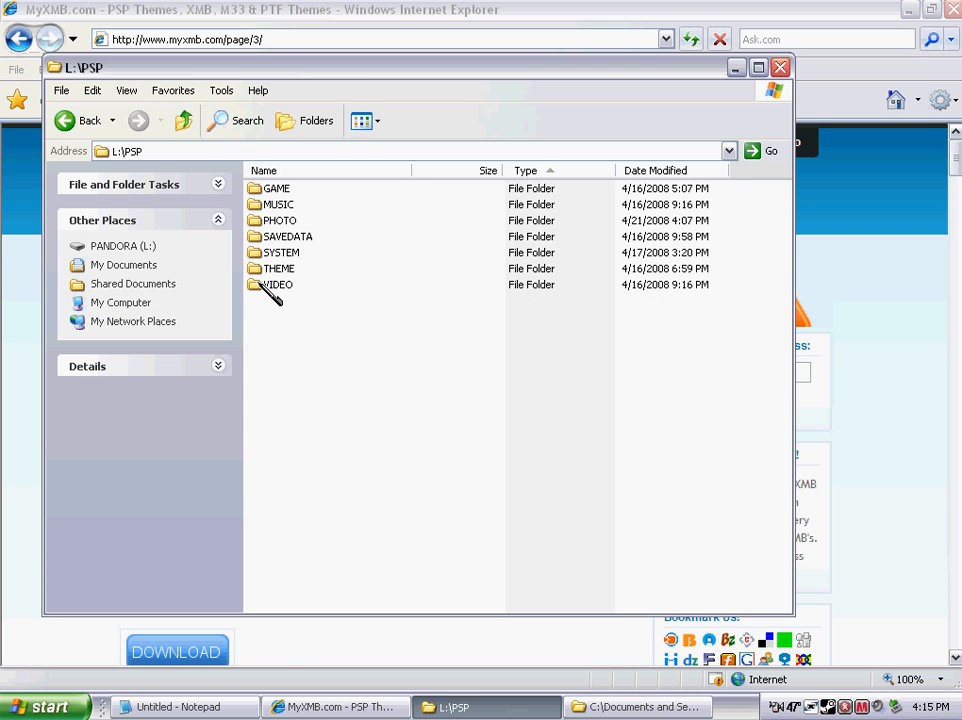
{"action": "mouse_move", "coordinate": [310, 288]}
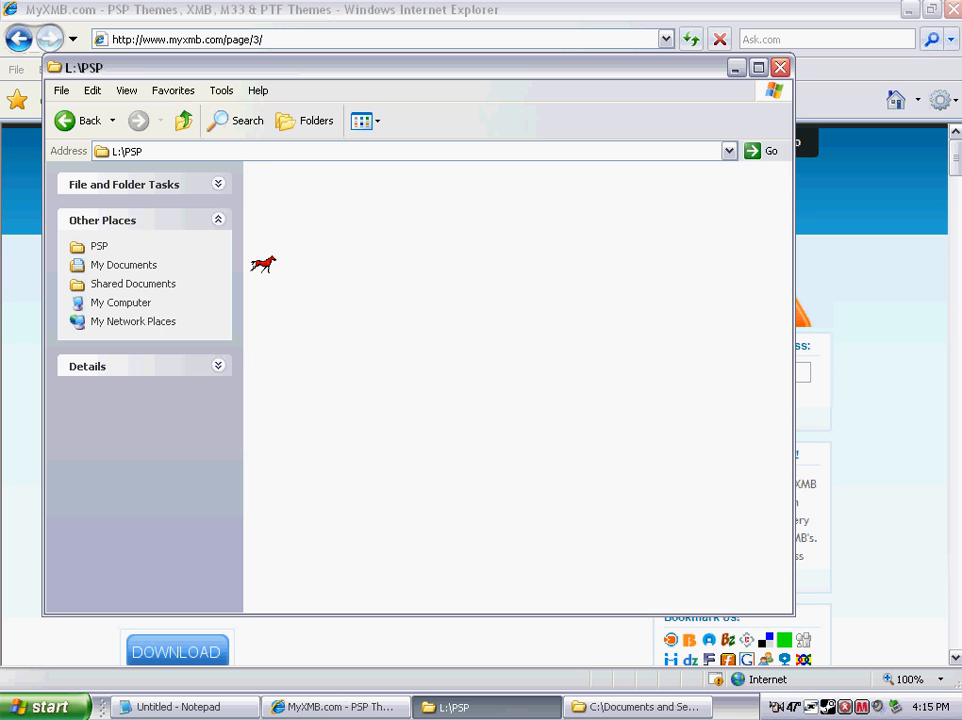
{"action": "double_click", "coordinate": [264, 264]}
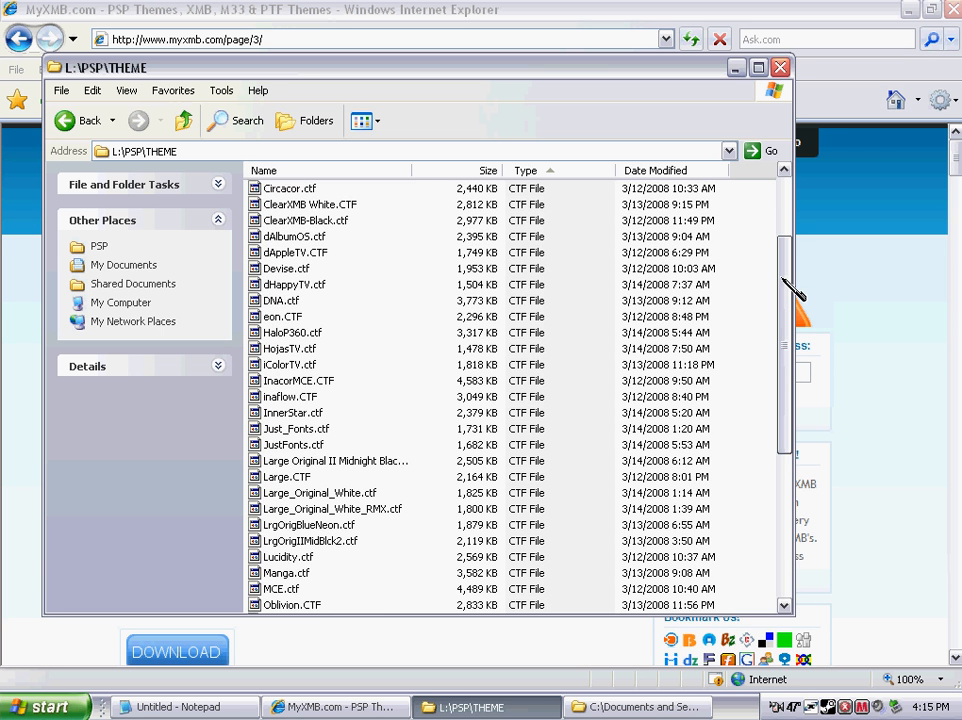
{"action": "scroll", "scroll_direction": "down", "scroll_amount": 3}
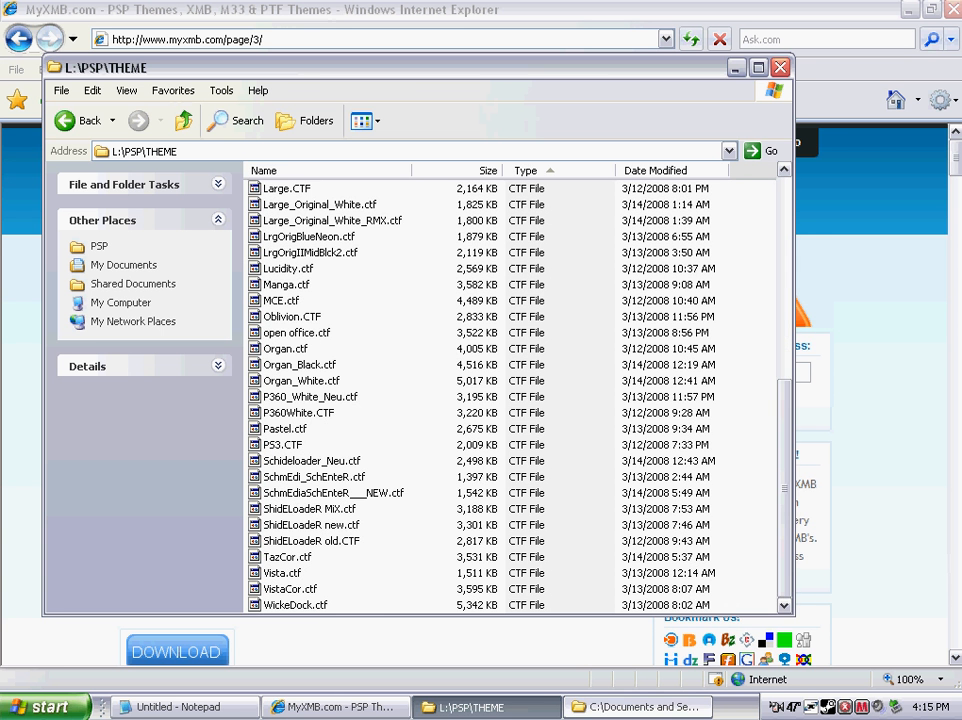